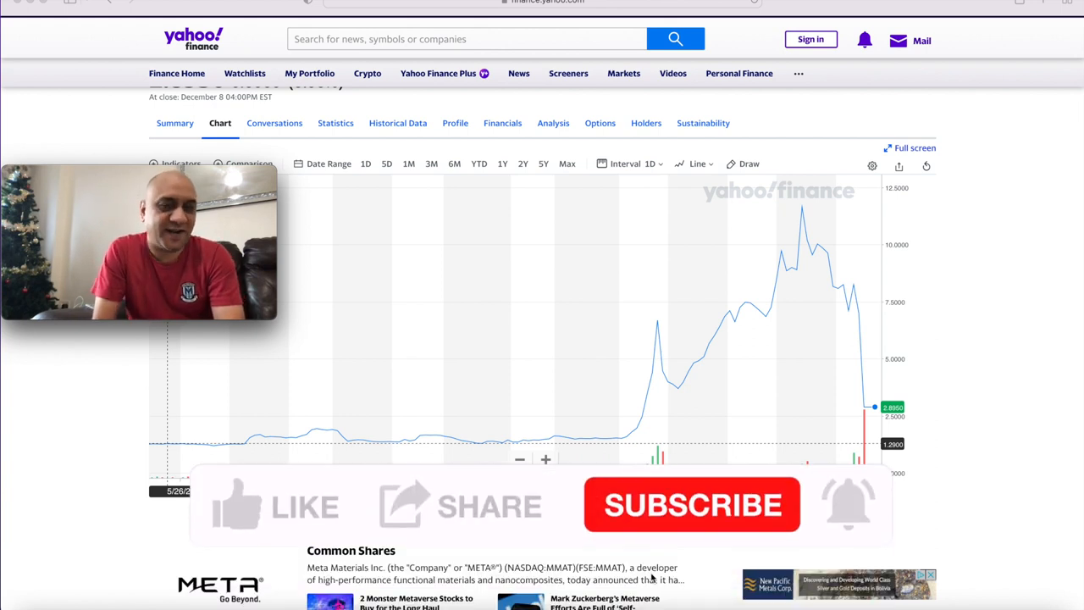
left_click(243, 508)
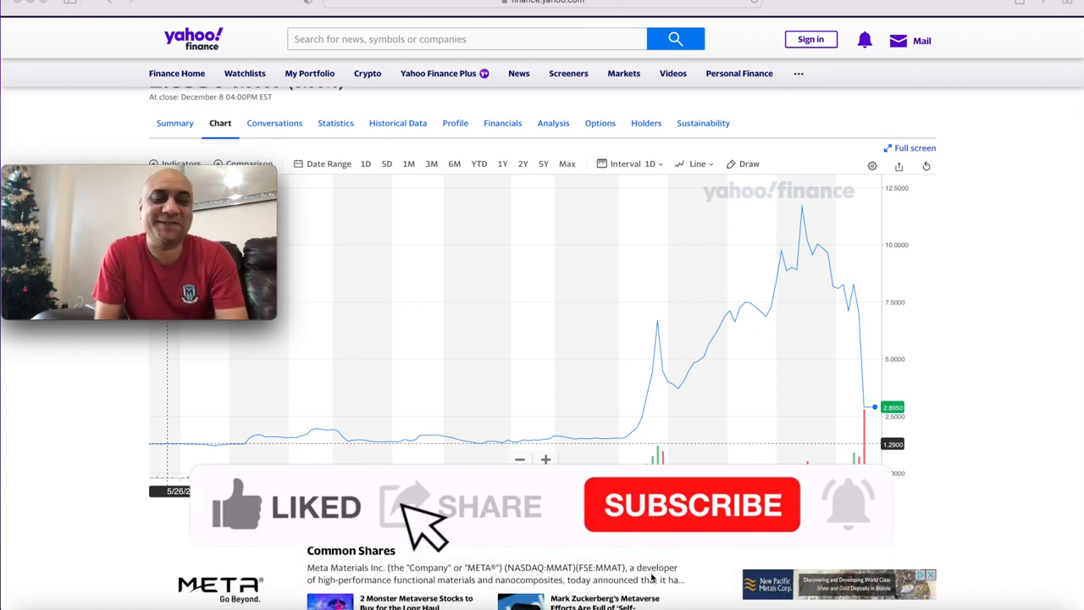
left_click(693, 505)
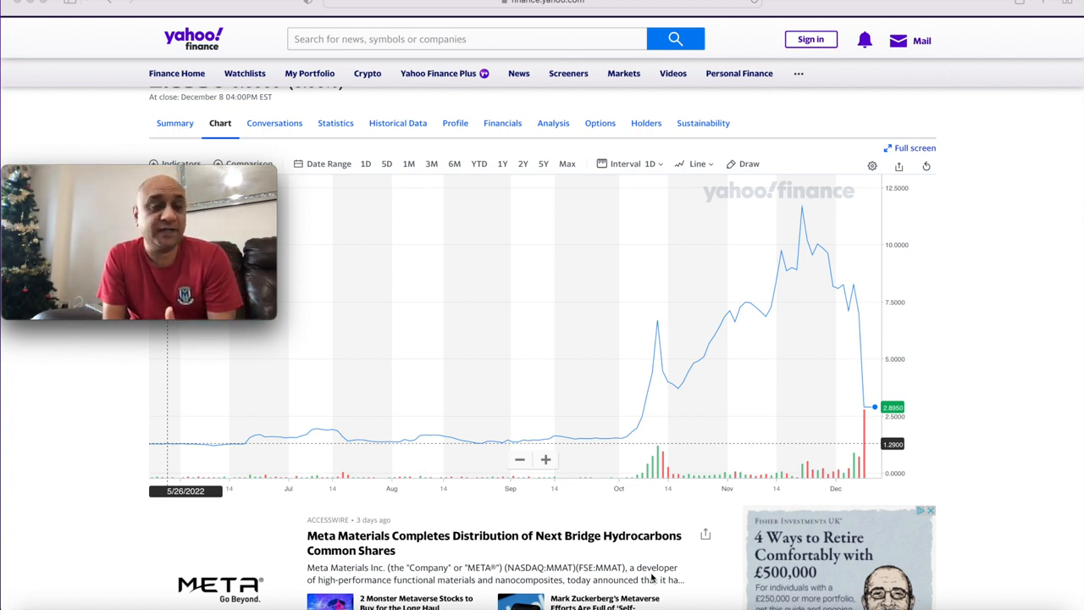
mouse_move(970, 410)
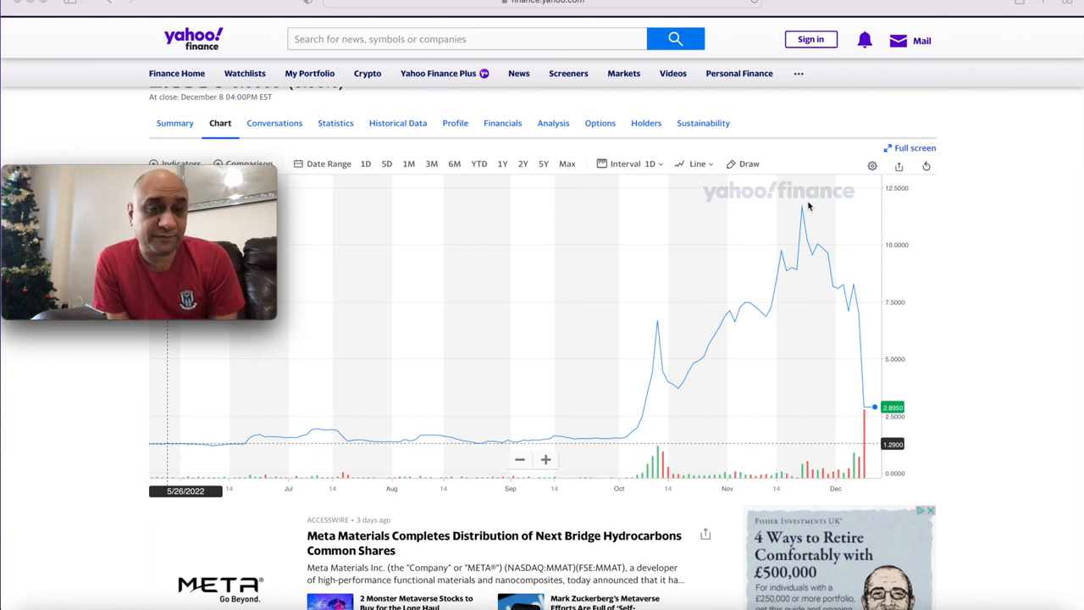
mouse_move(796, 166)
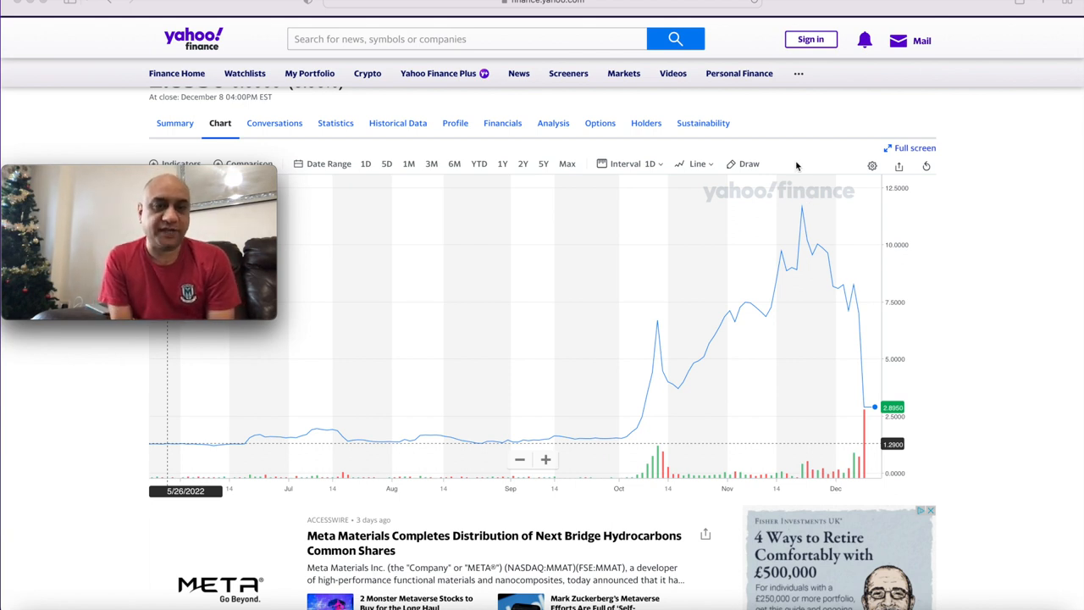